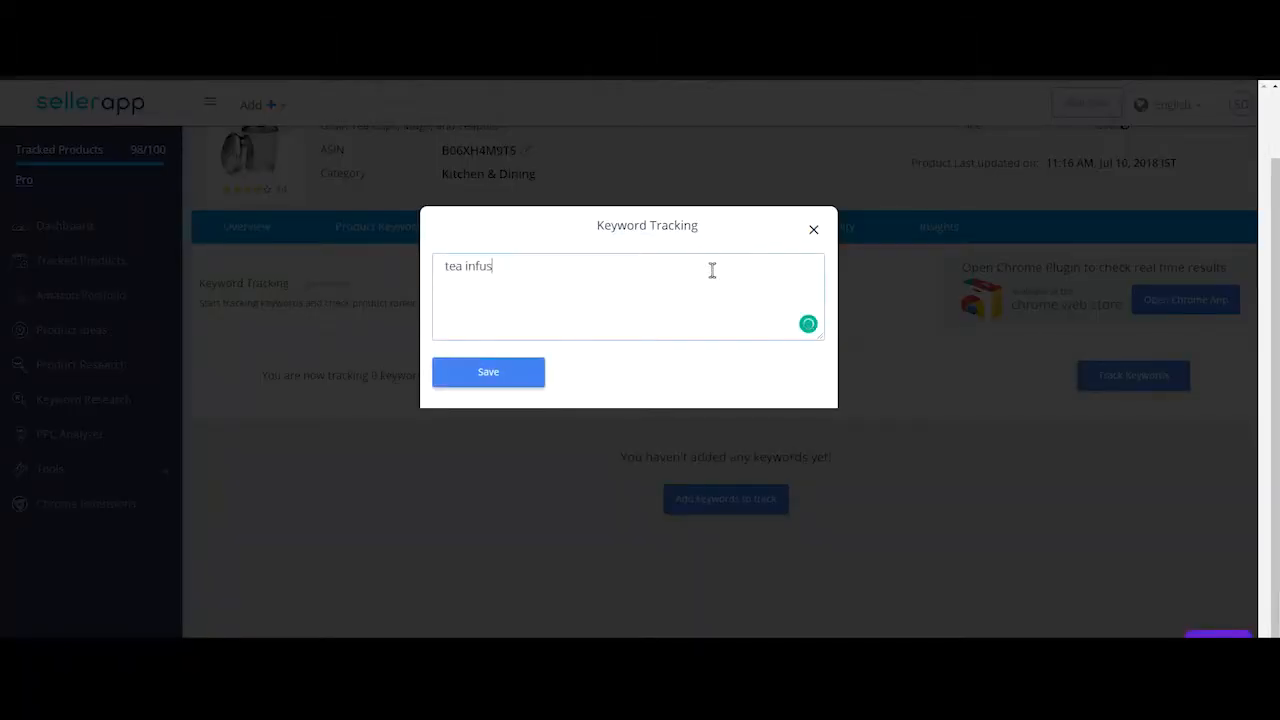
Step: Save 'tea infuser cup' as a tracked keyword and dismiss the confirmation
click(488, 372)
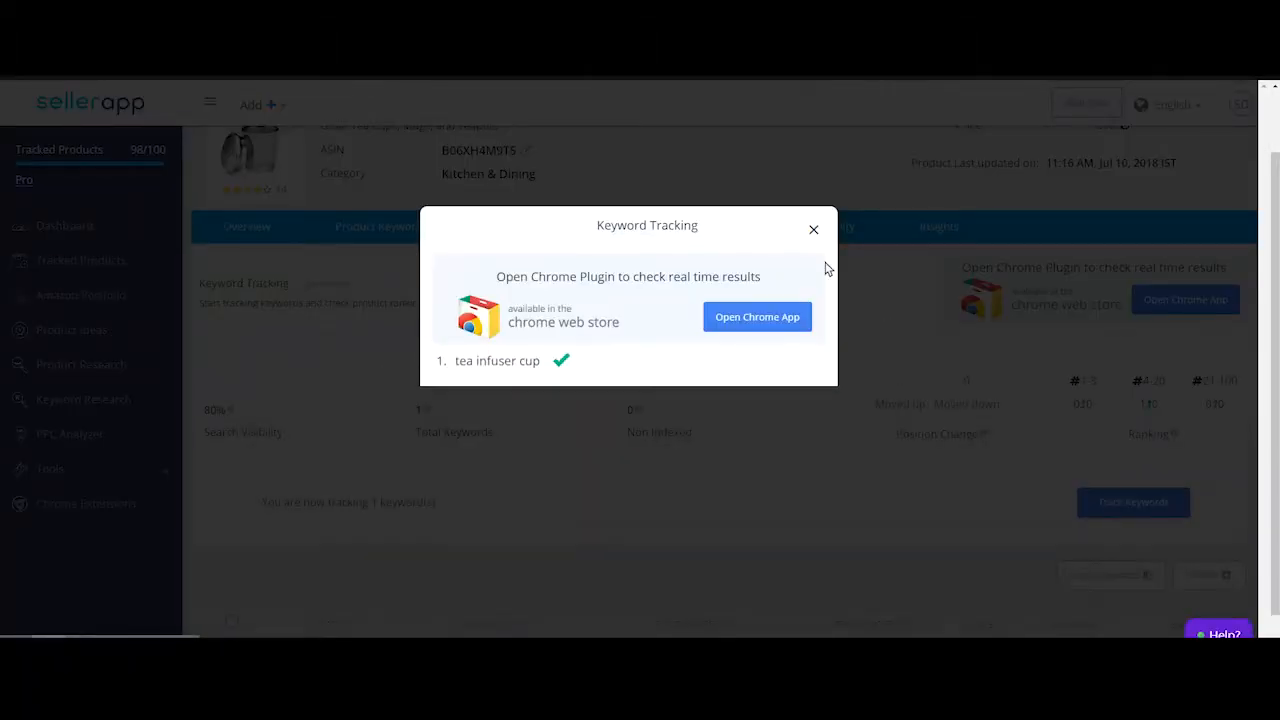
click(812, 228)
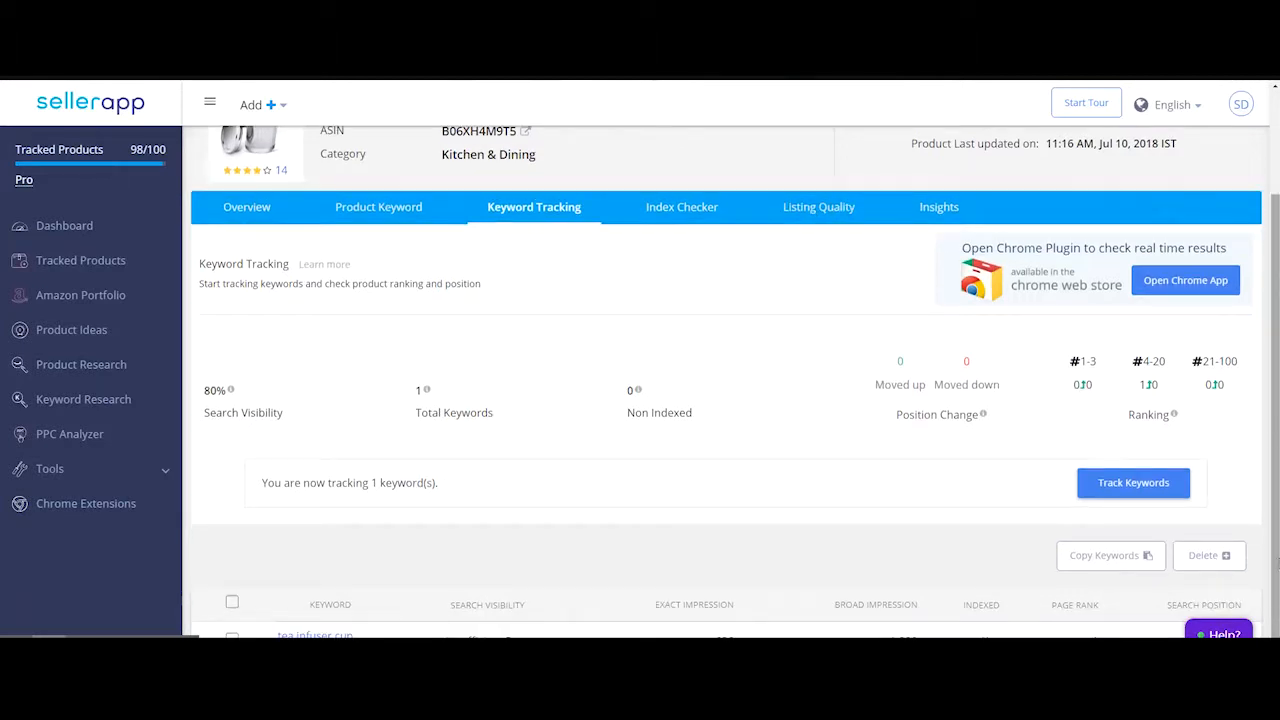
mouse_move(1272, 576)
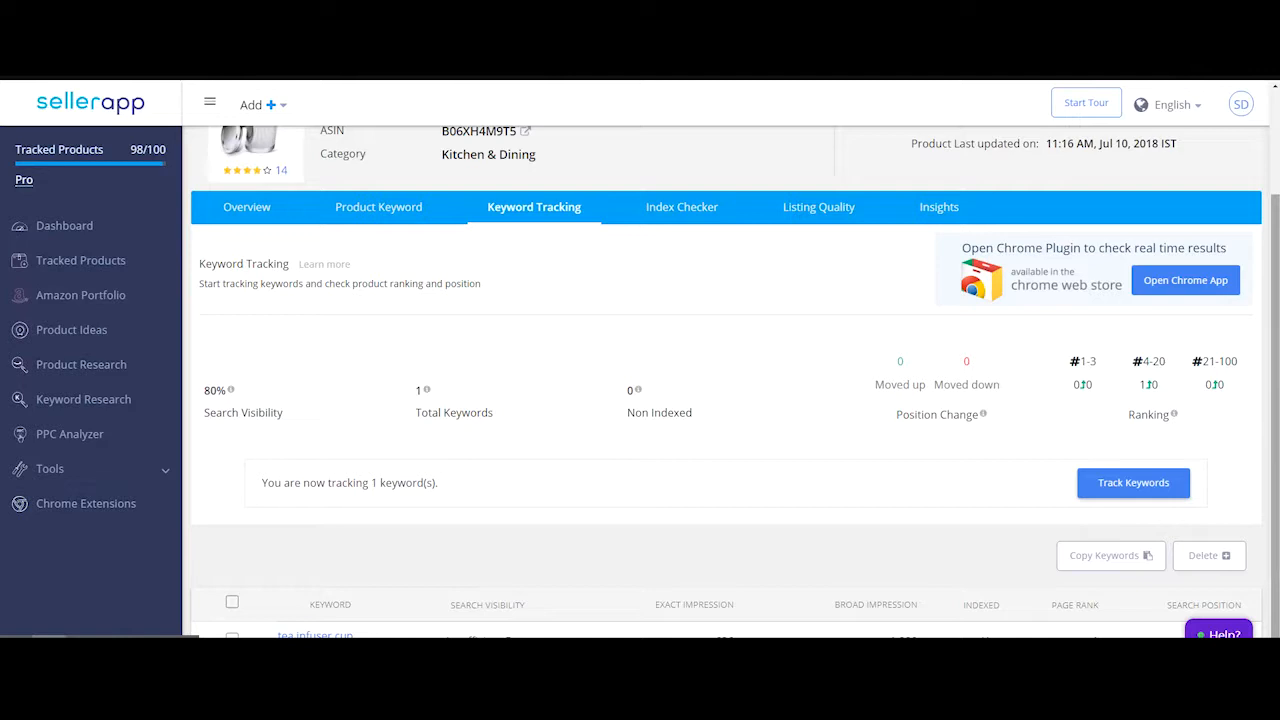
Step: Track five more keywords: tea infuser leaf strainer handle, stainless steel tea cups, tea infuser strainer and others
click(1132, 482)
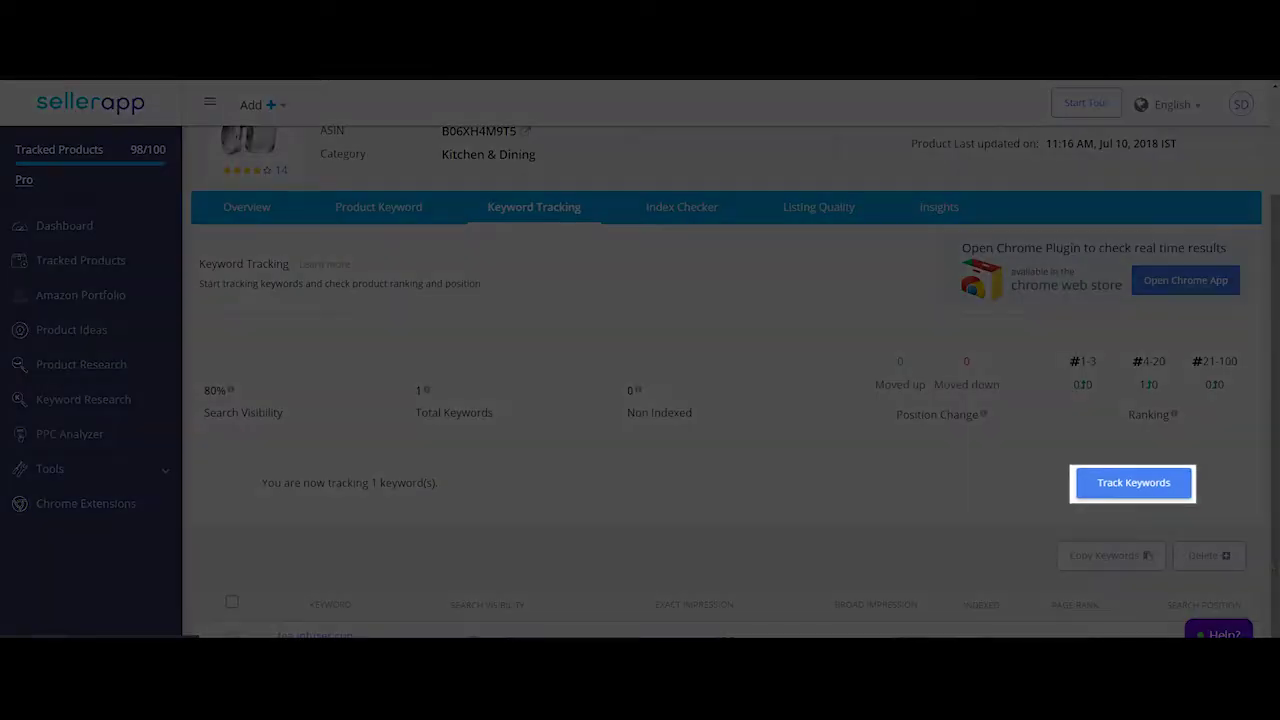
click(1132, 482)
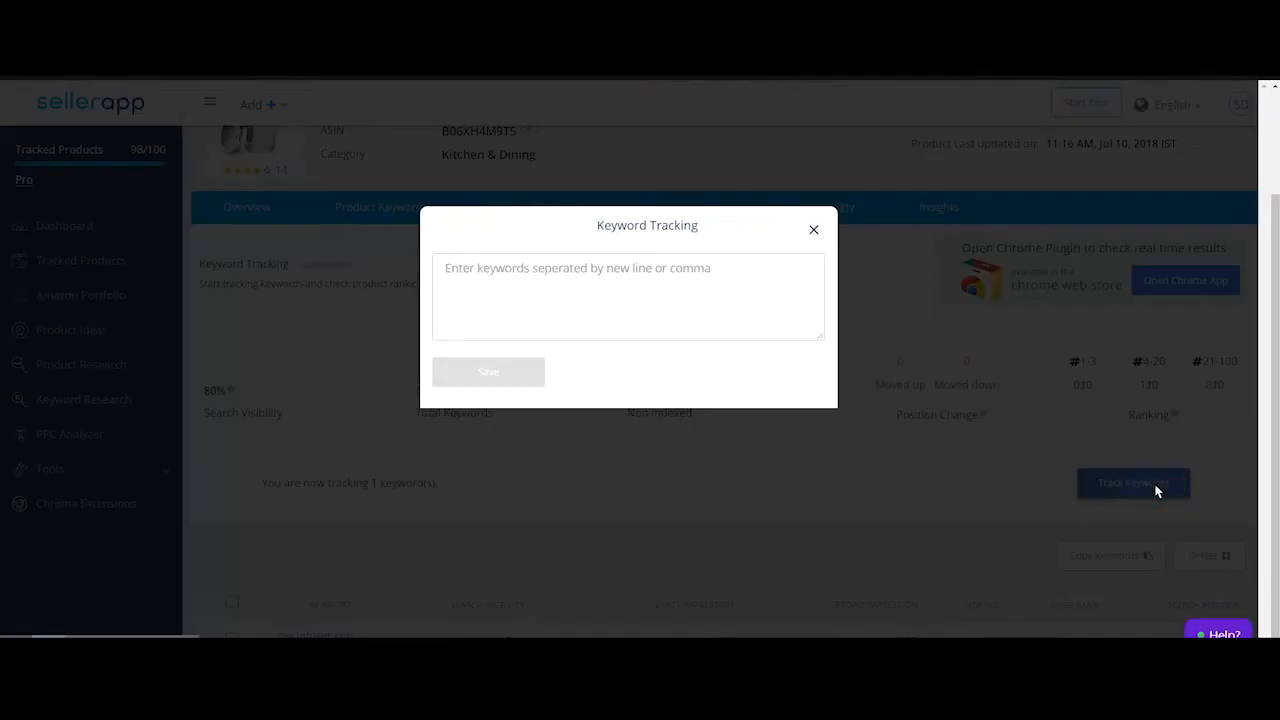
click(620, 296)
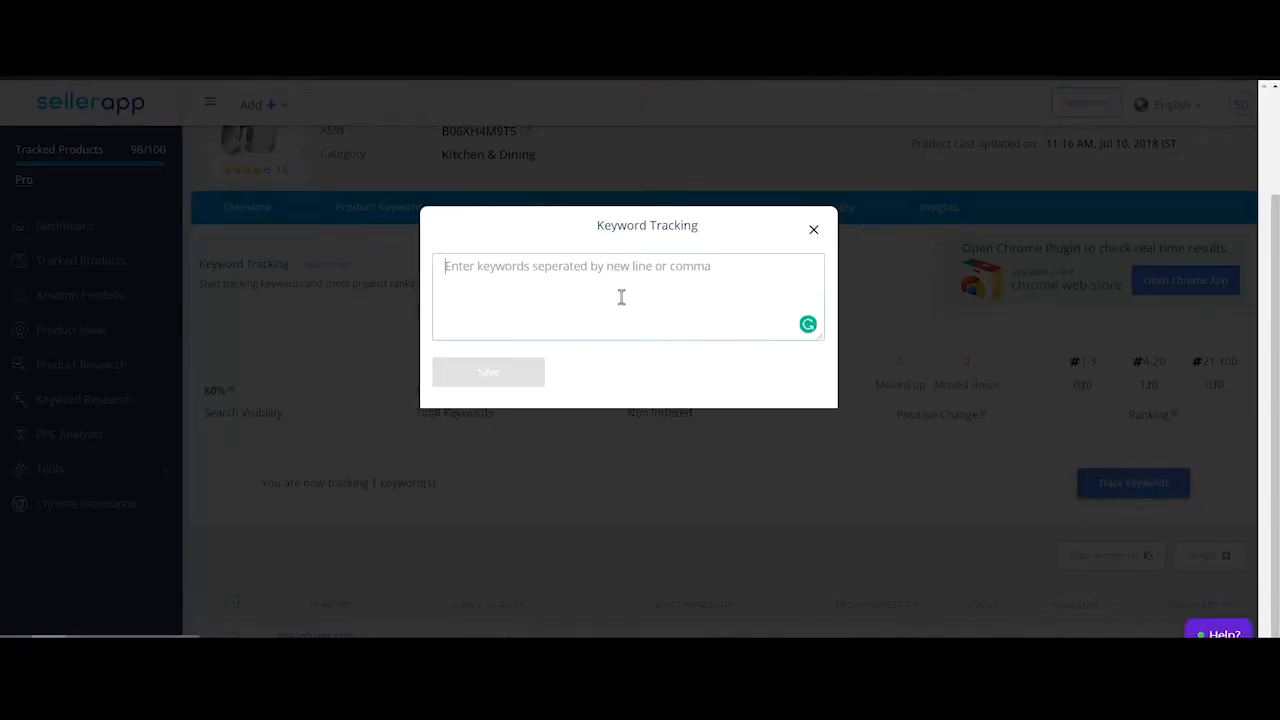
text(tea infuser leaf strainer handle, stainless steel tea cups, tea infuser strainer, tea strainer cup, strainer tea cup)
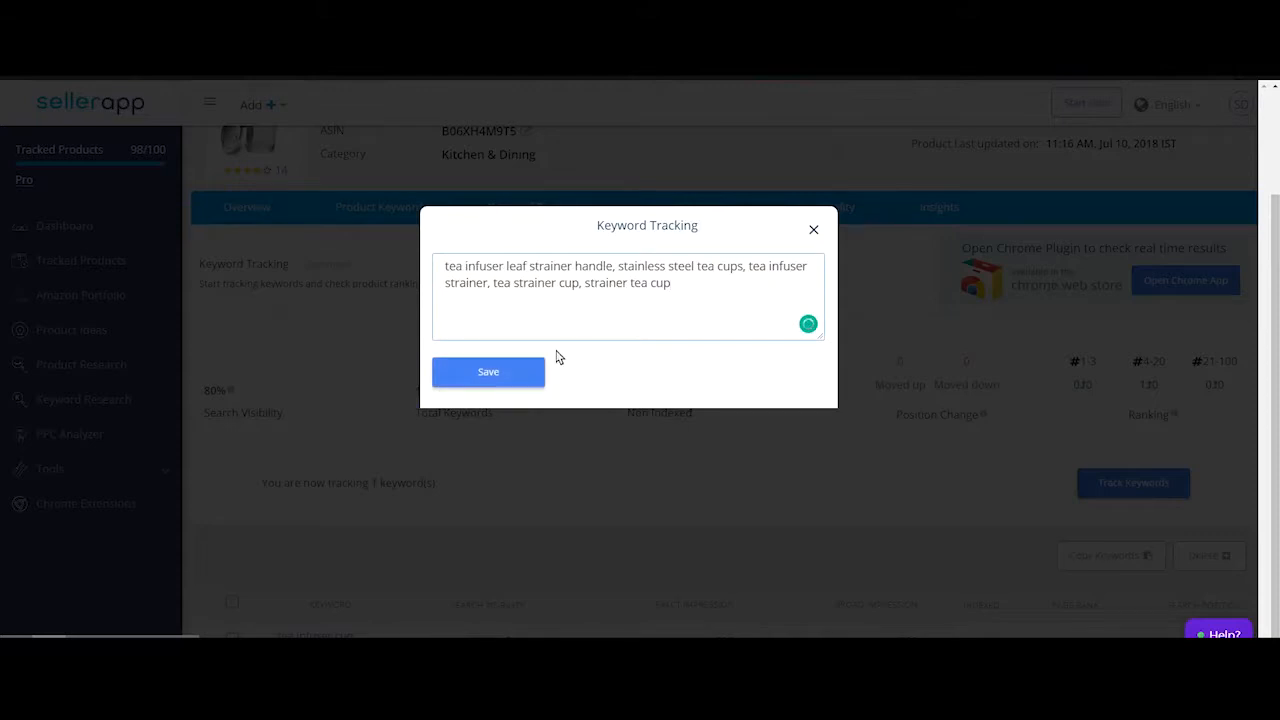
click(488, 372)
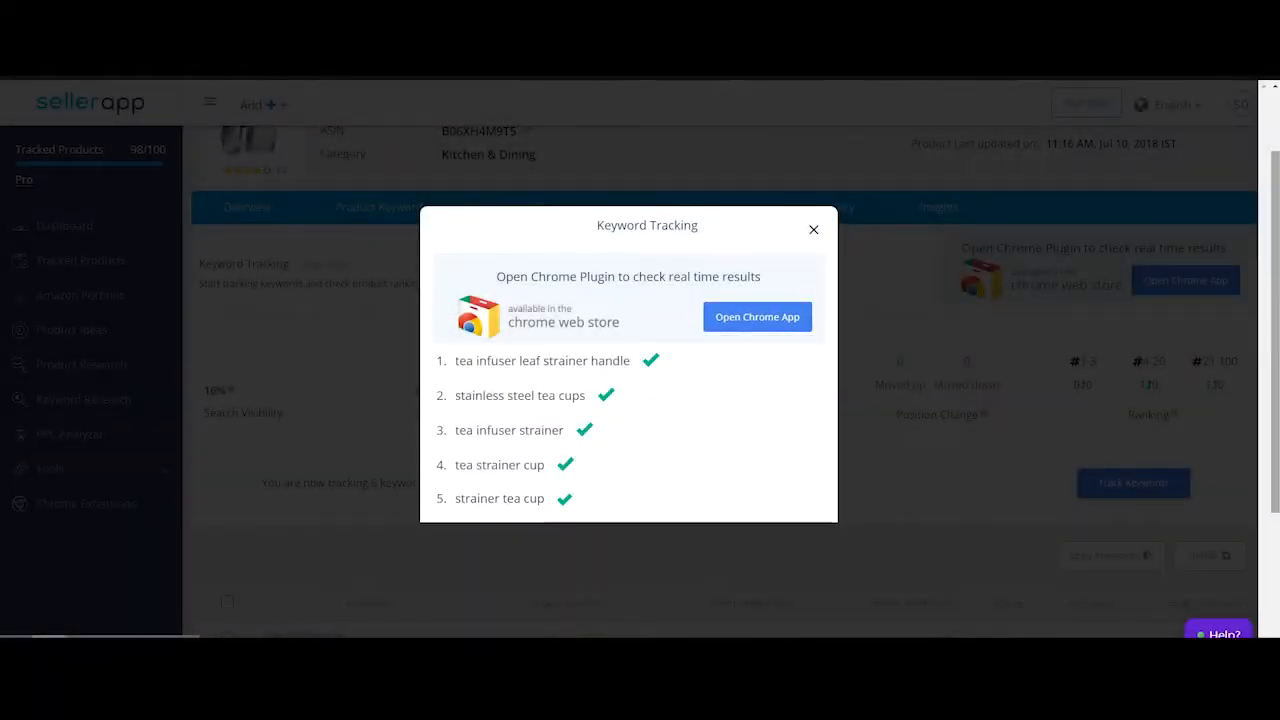
mouse_move(856, 240)
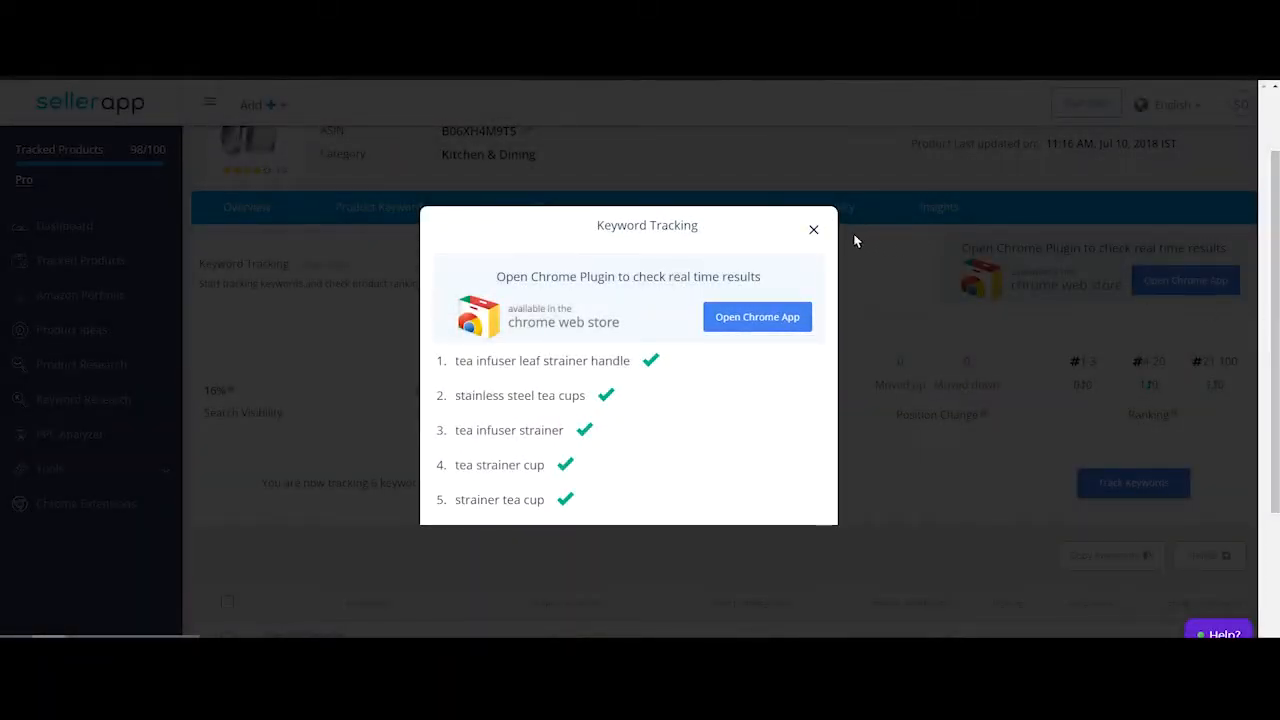
click(812, 228)
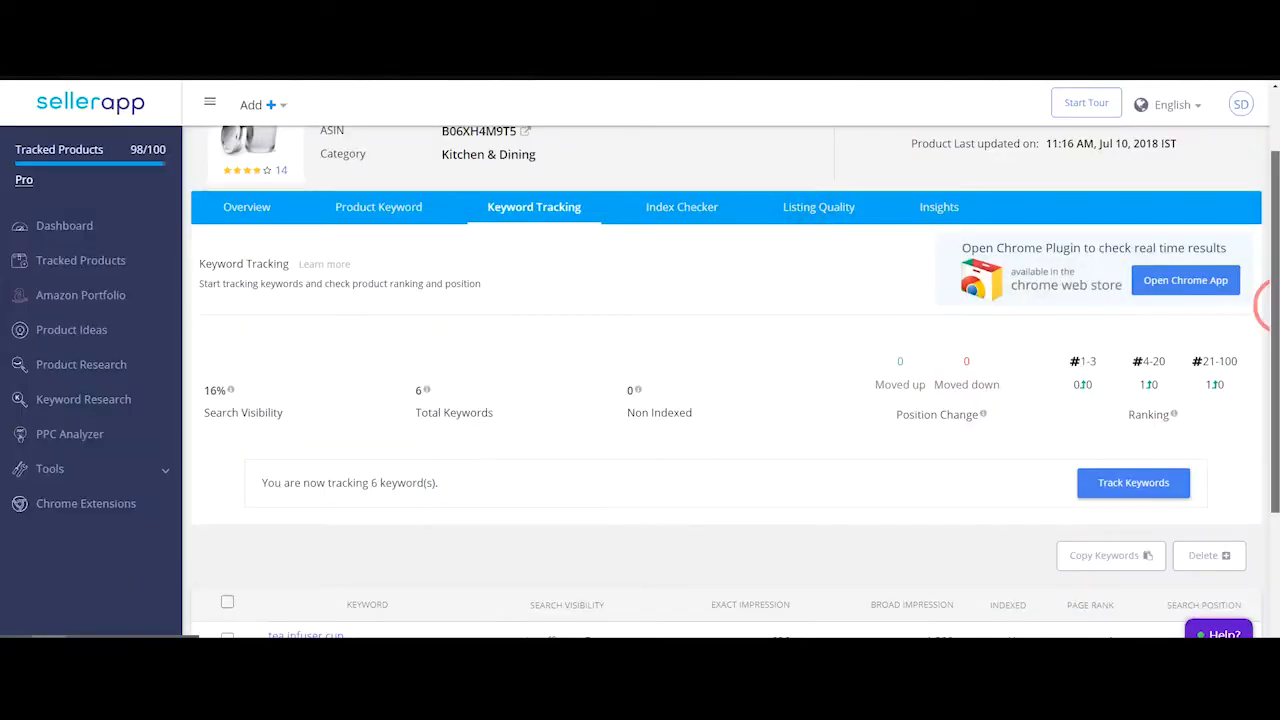
Step: Sort the tracked basketball keyword table by exact impression, then by broad impression
scroll(down, 3)
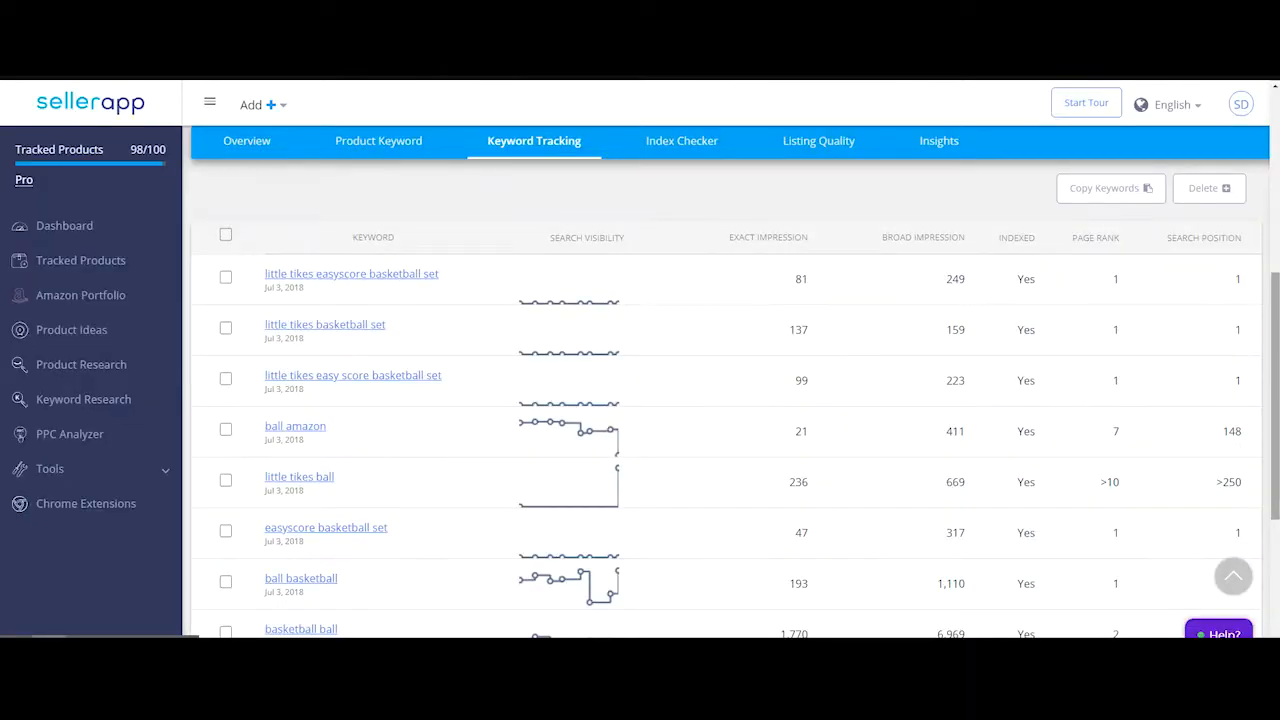
mouse_move(896, 288)
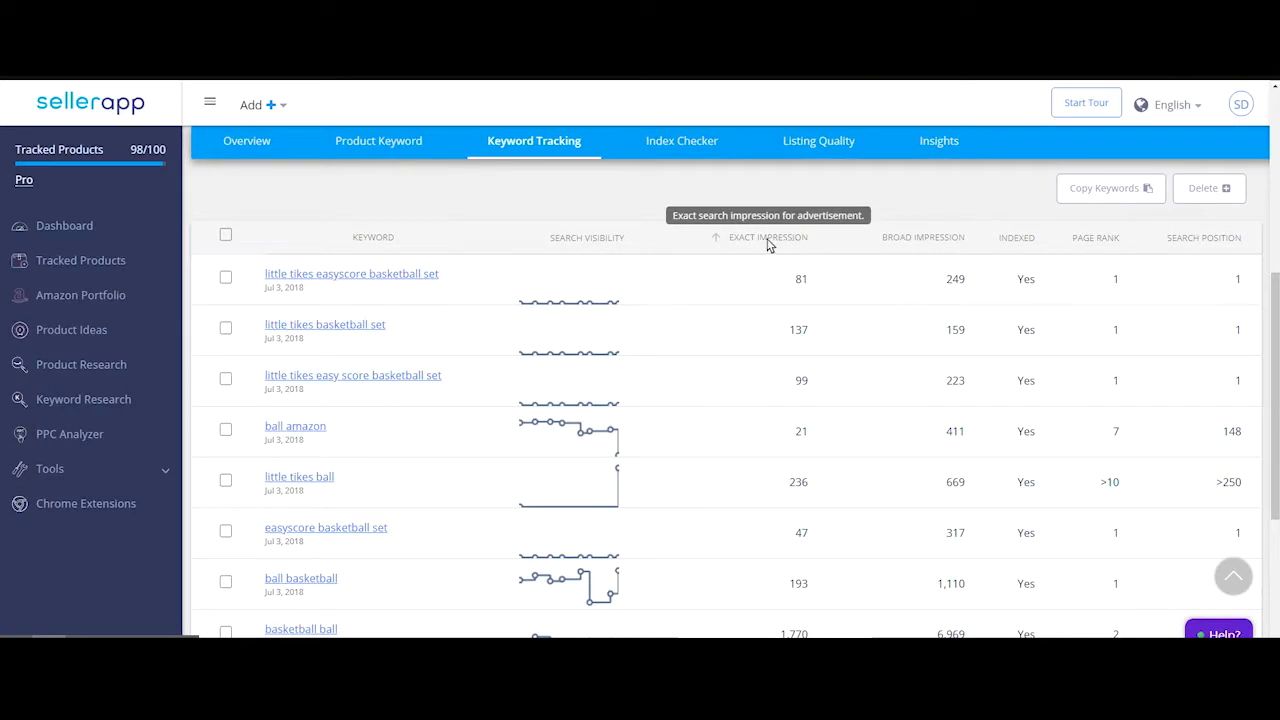
click(764, 236)
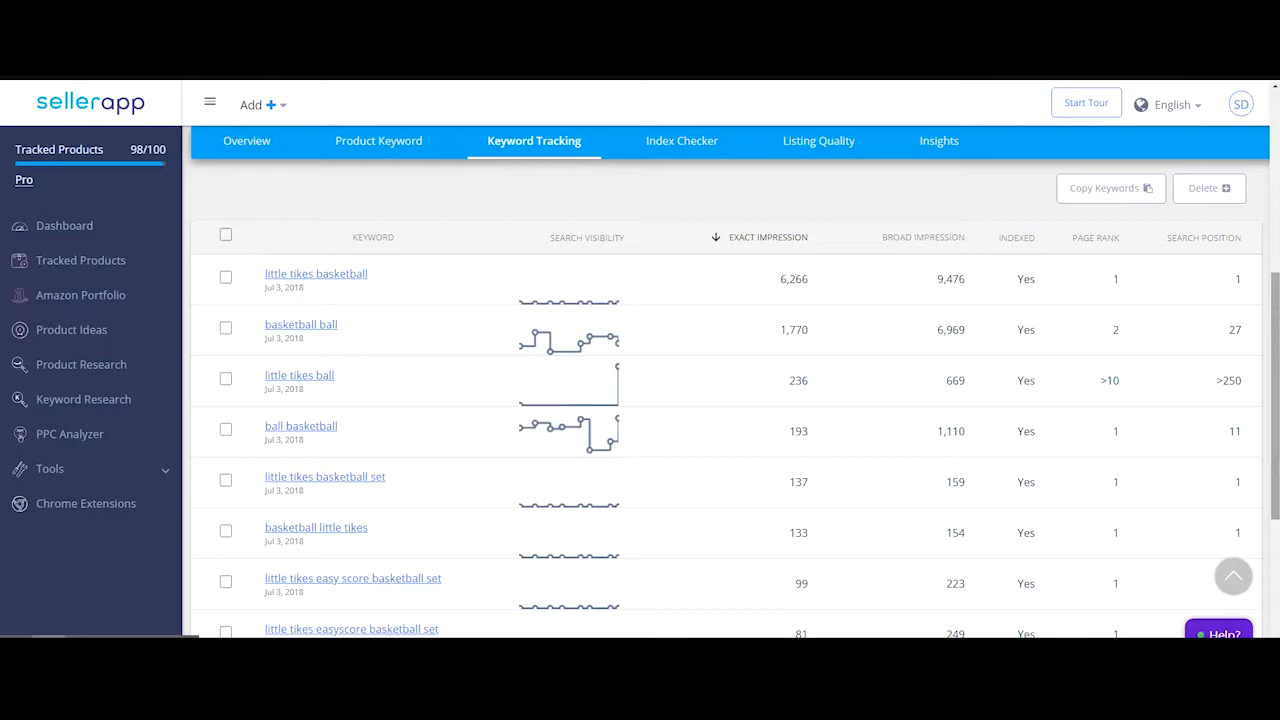
click(924, 236)
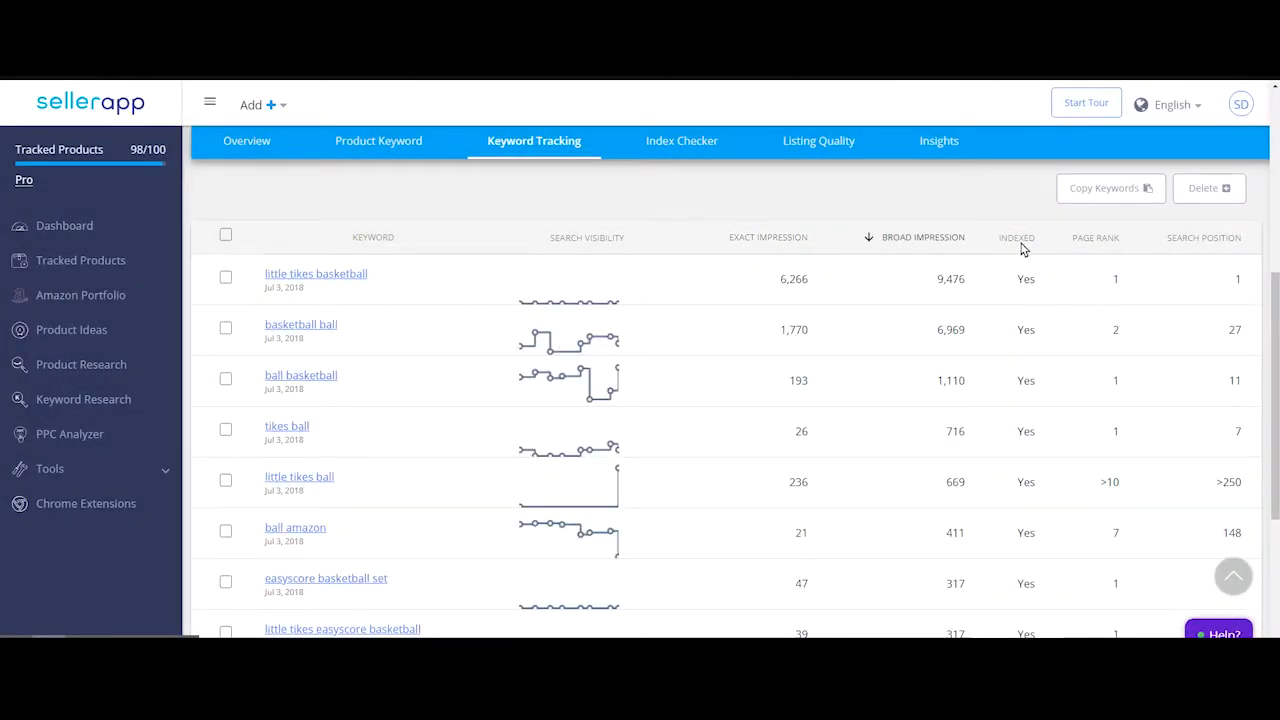
click(1016, 238)
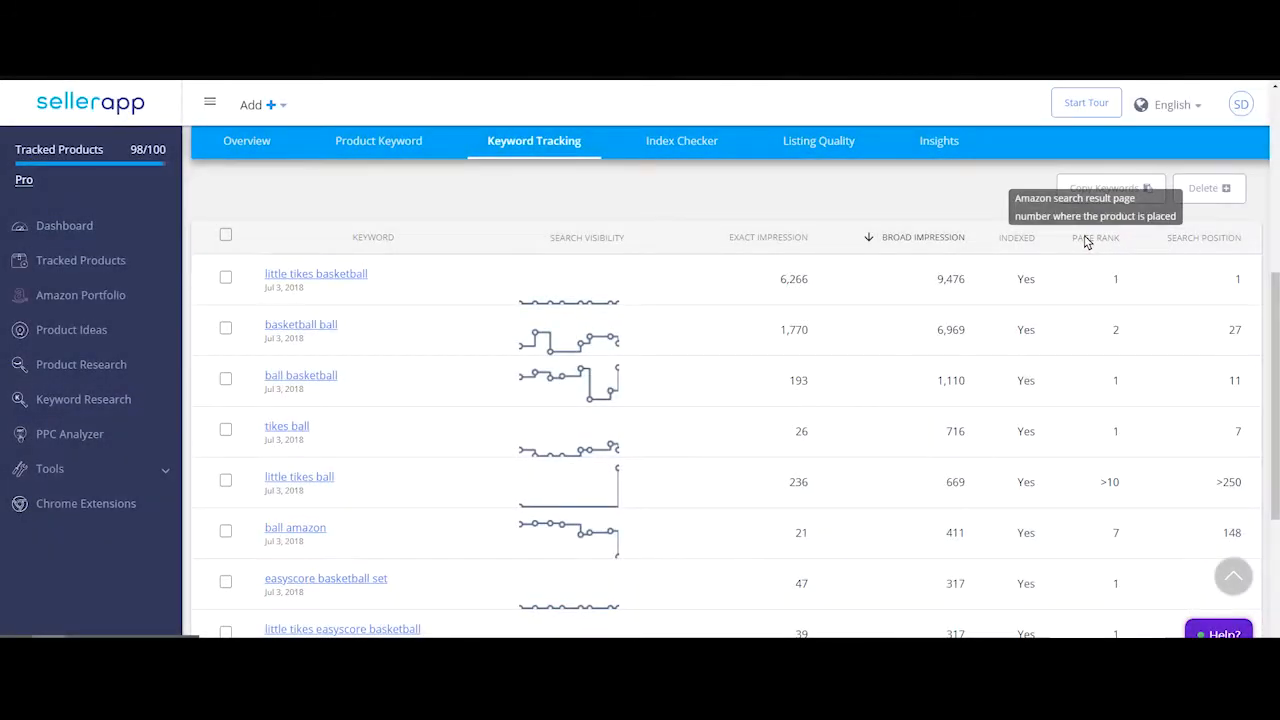
mouse_move(1220, 366)
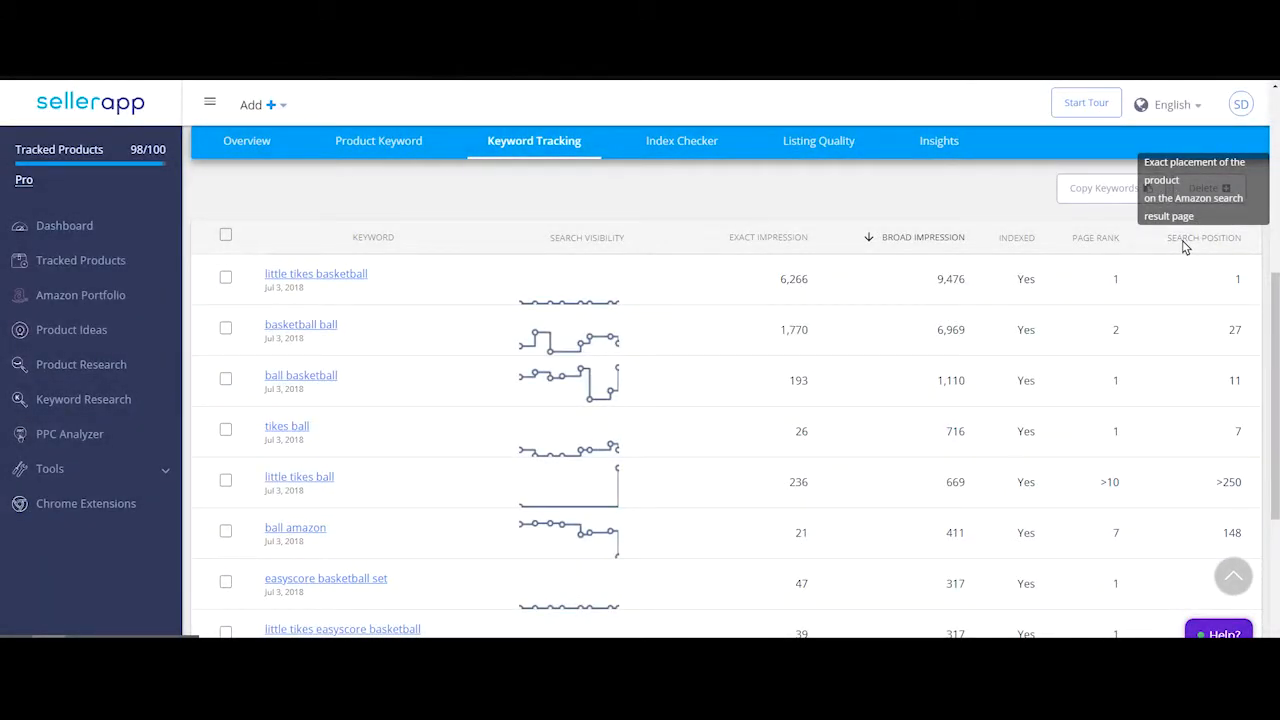
mouse_move(632, 262)
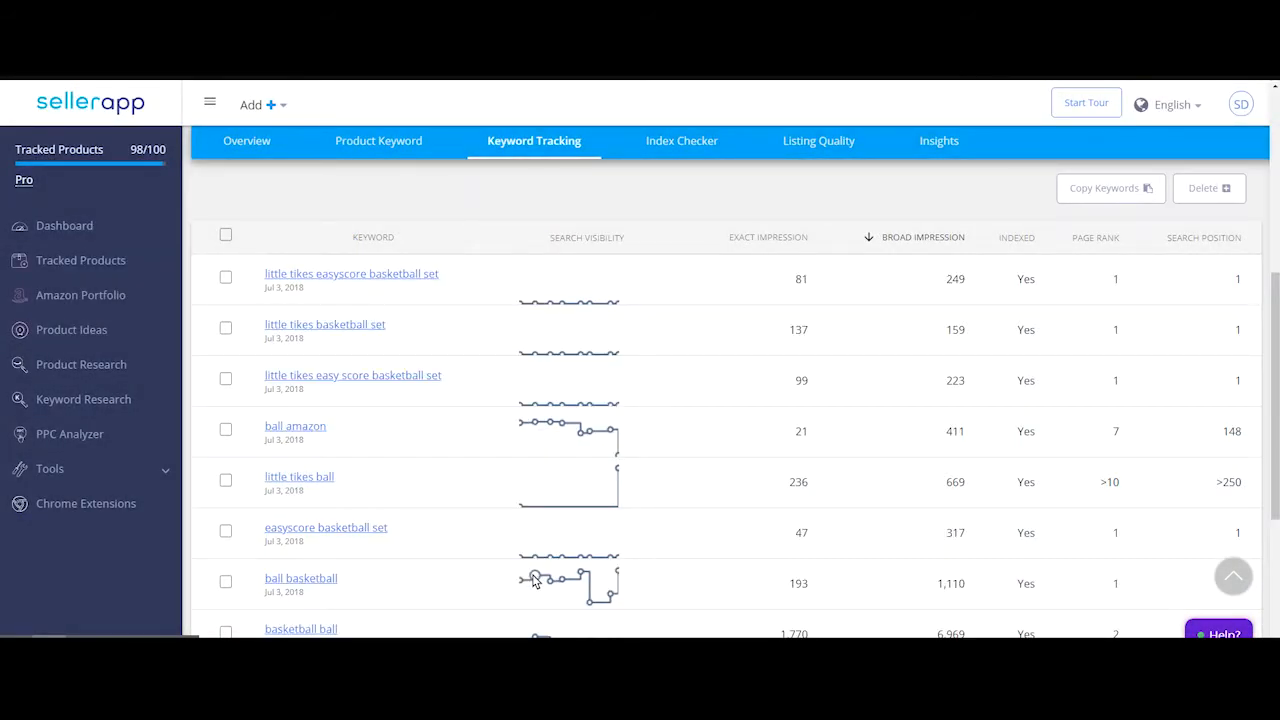
mouse_move(584, 588)
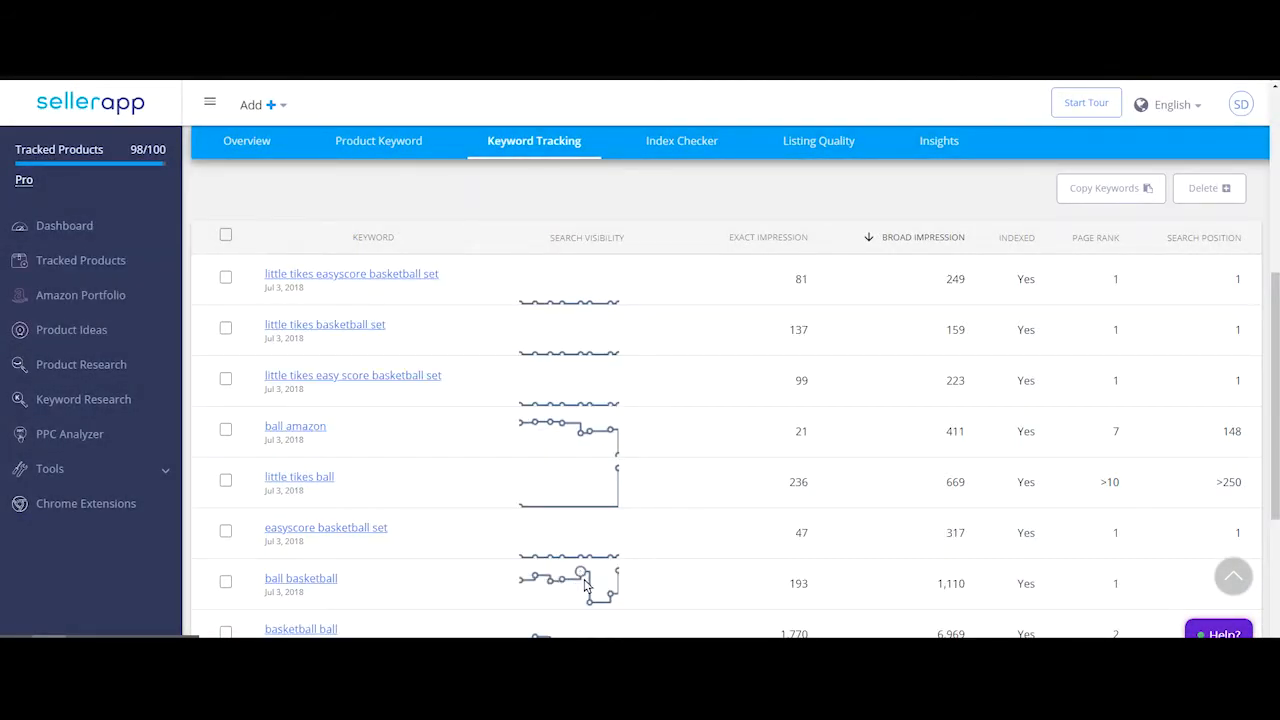
mouse_move(320, 580)
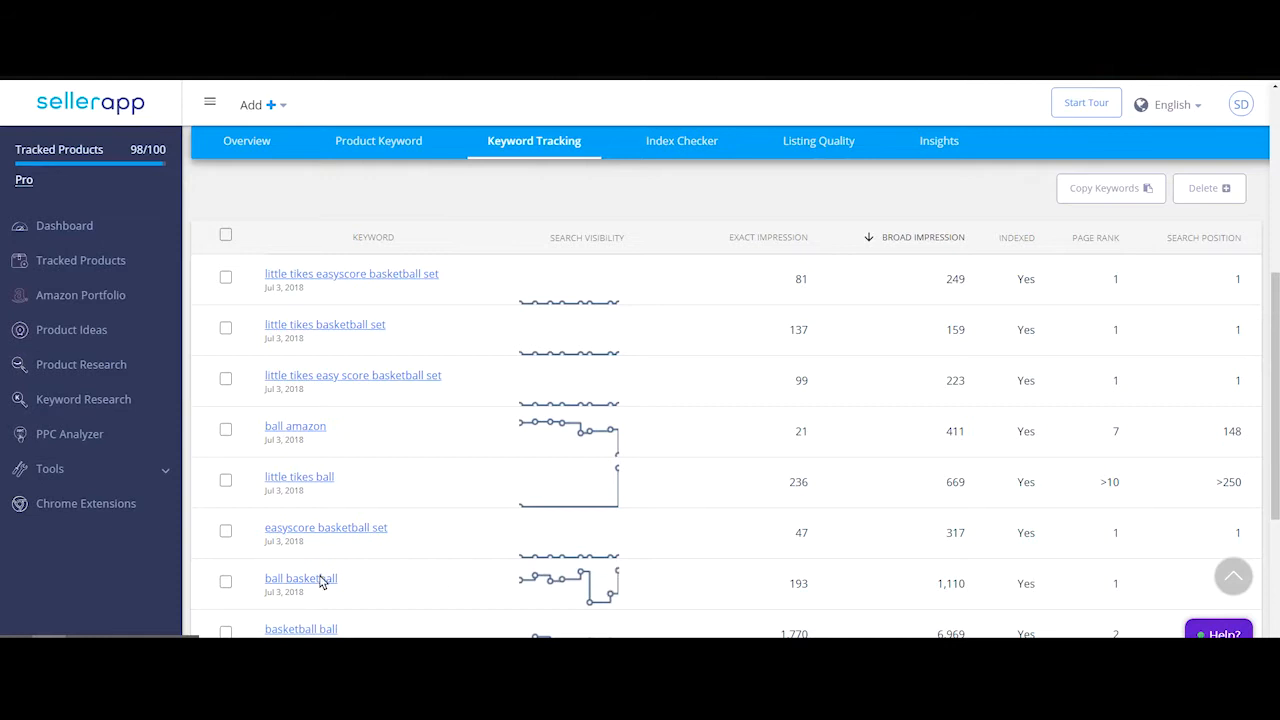
Step: View the 'ball basketball' detail with competitor products and similar keywords, then return to the summary
click(300, 578)
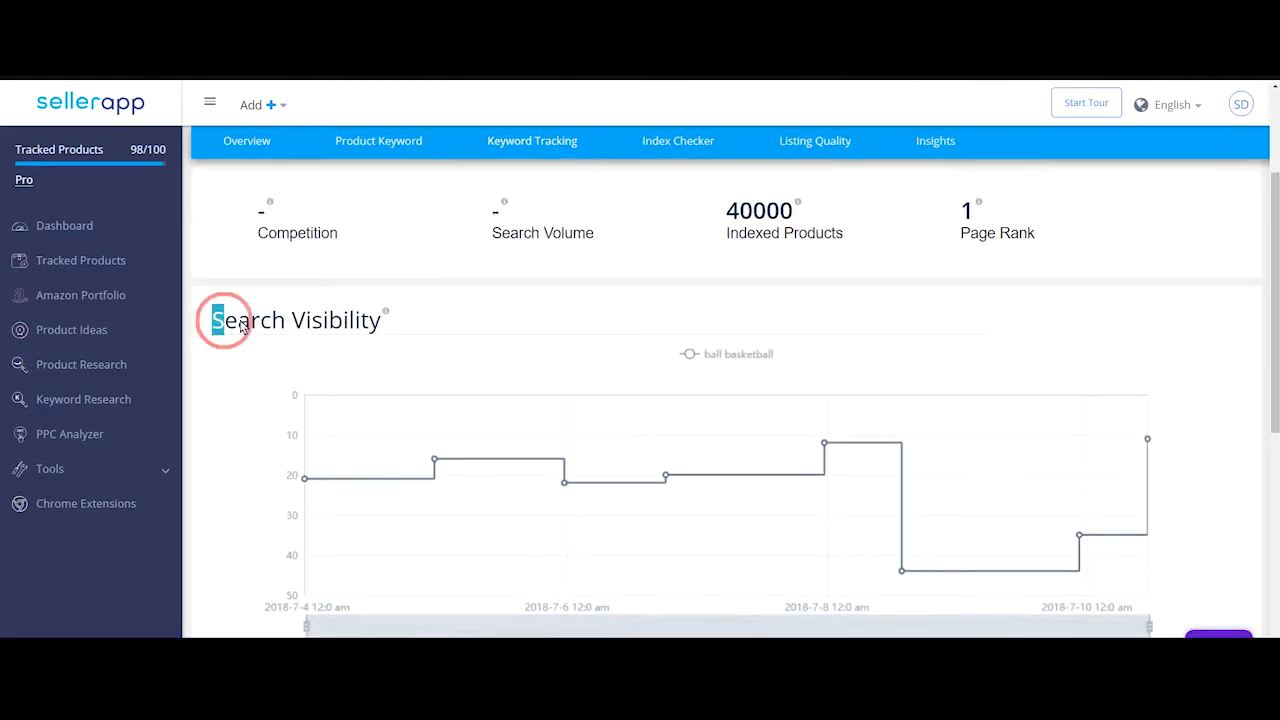
scroll(down, 3)
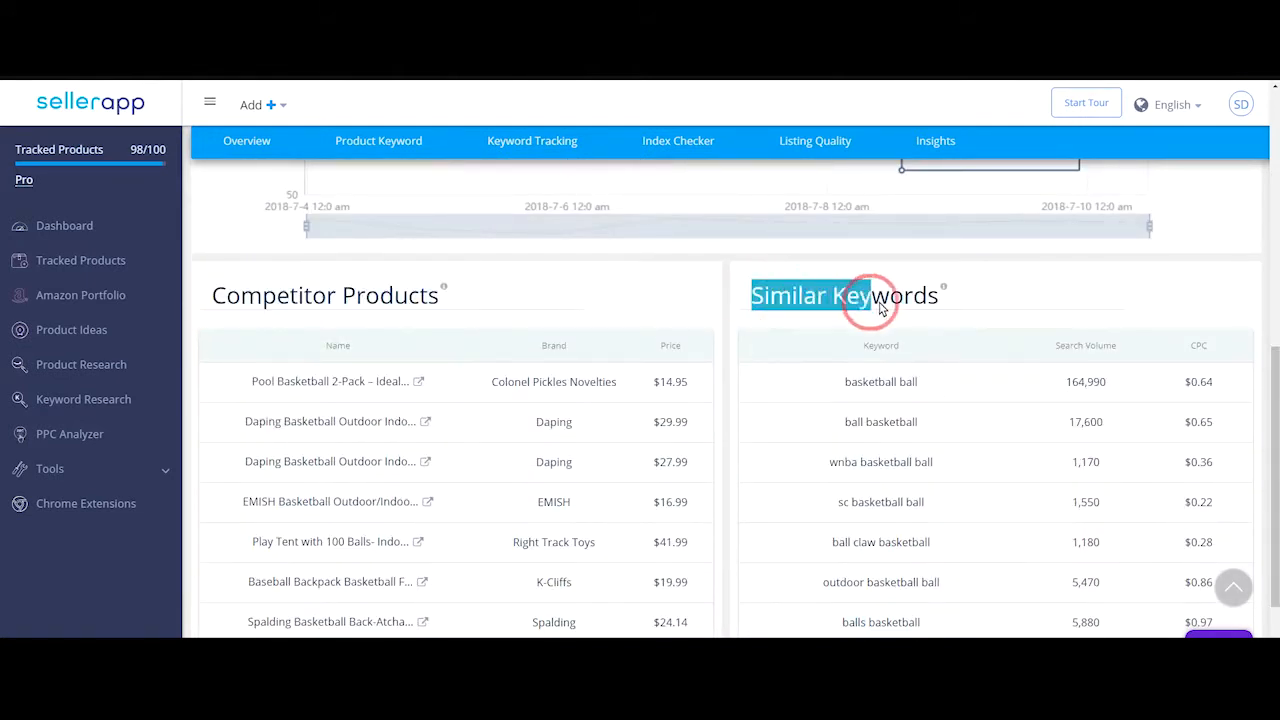
click(532, 140)
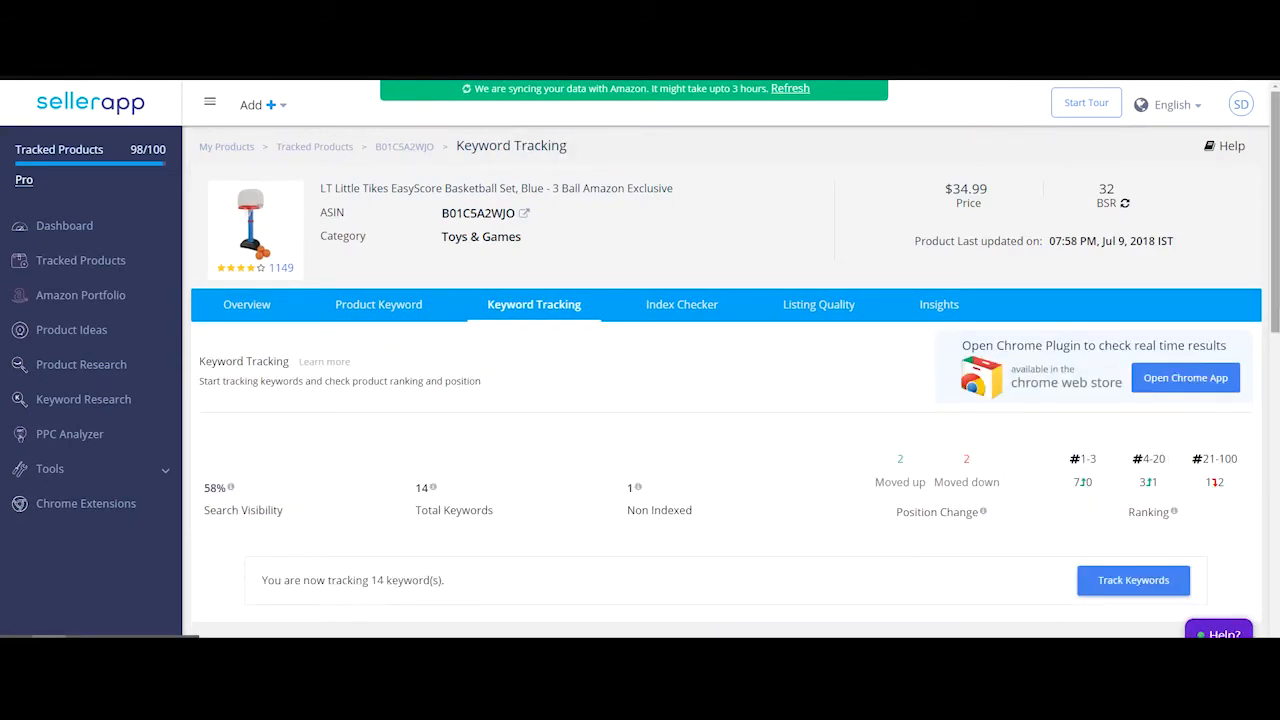
Step: Reopen the 'ball basketball' keyword detail showing 40000 indexed products and page rank 1
scroll(down, 3)
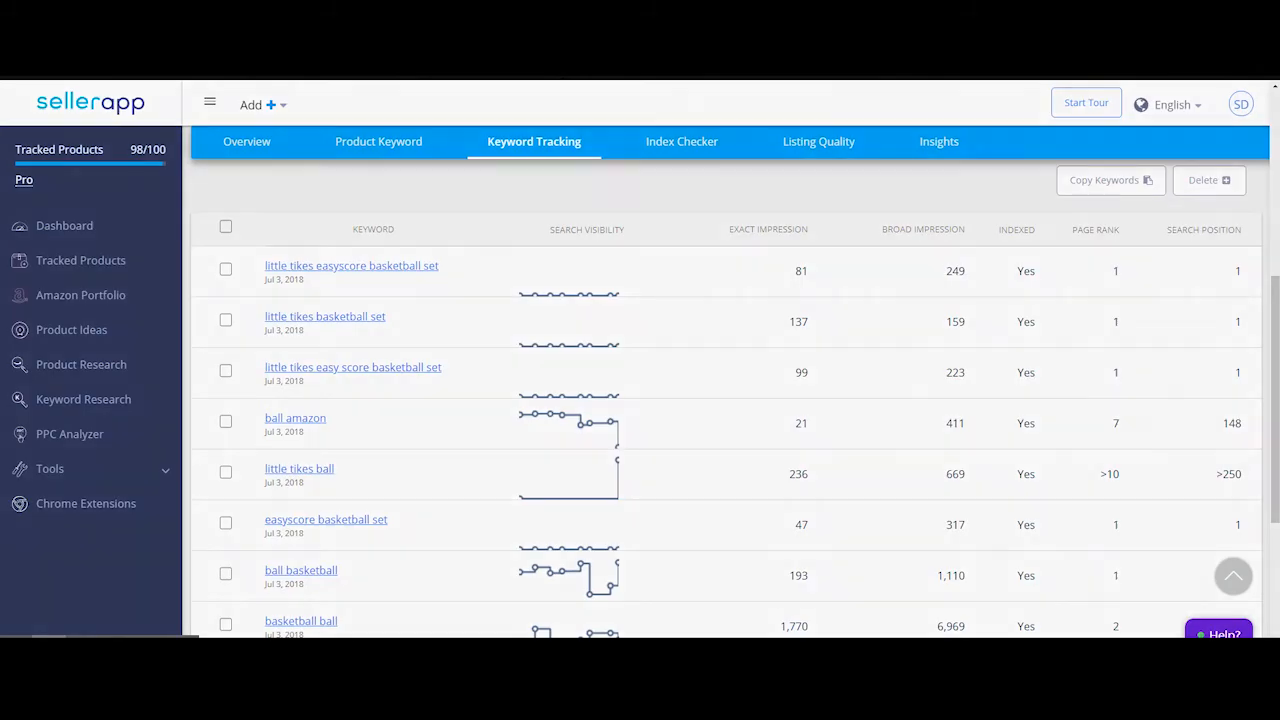
click(300, 570)
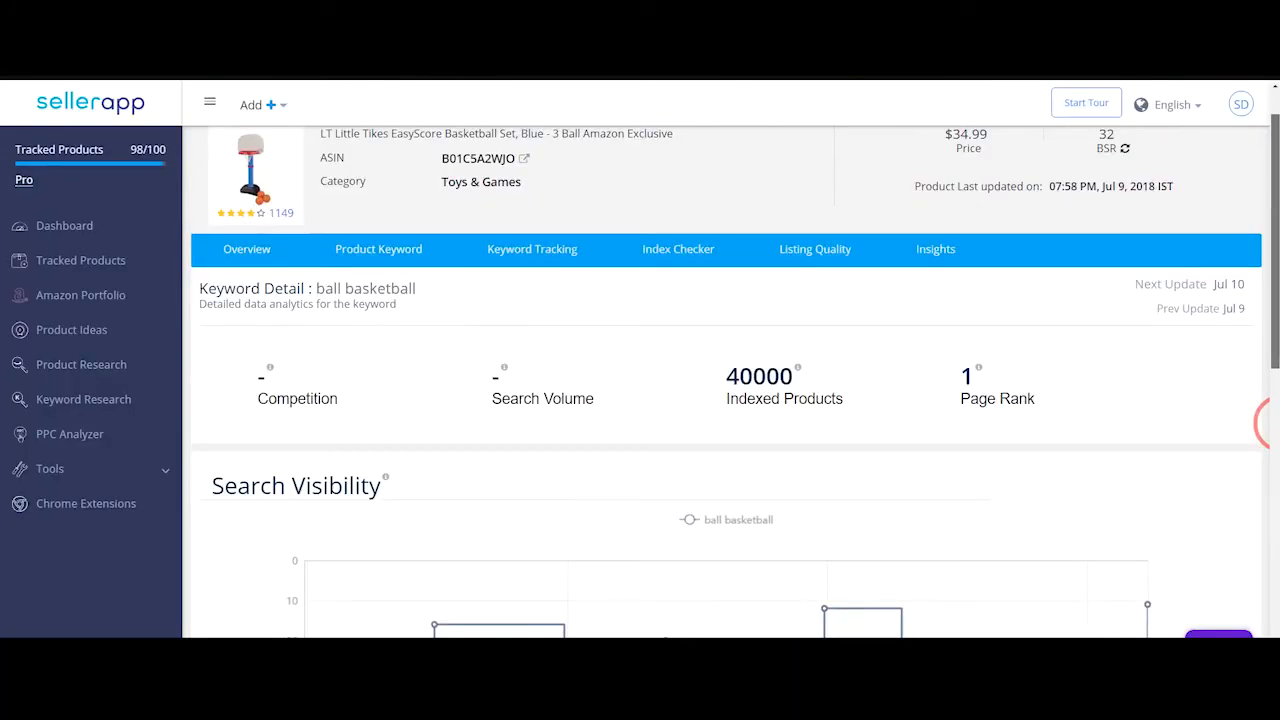